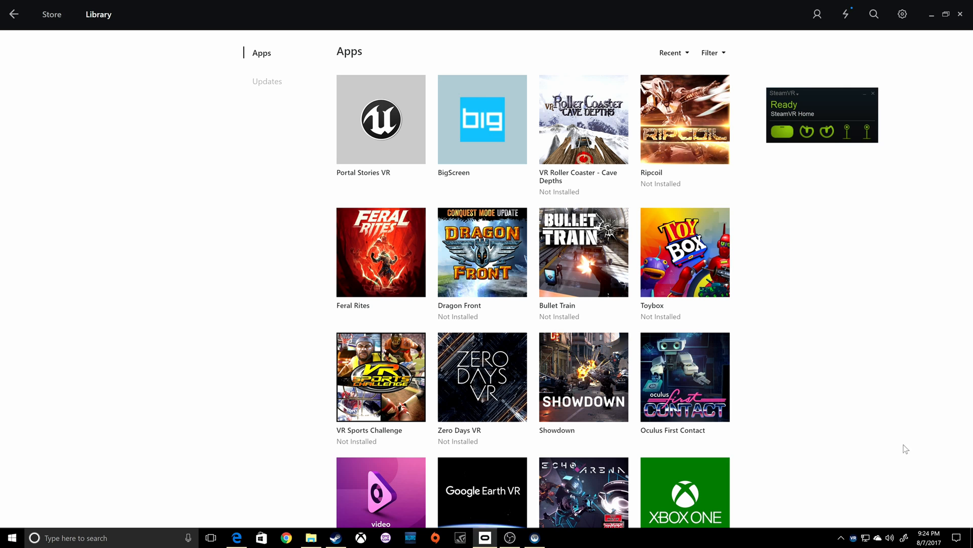
mouse_move(755, 103)
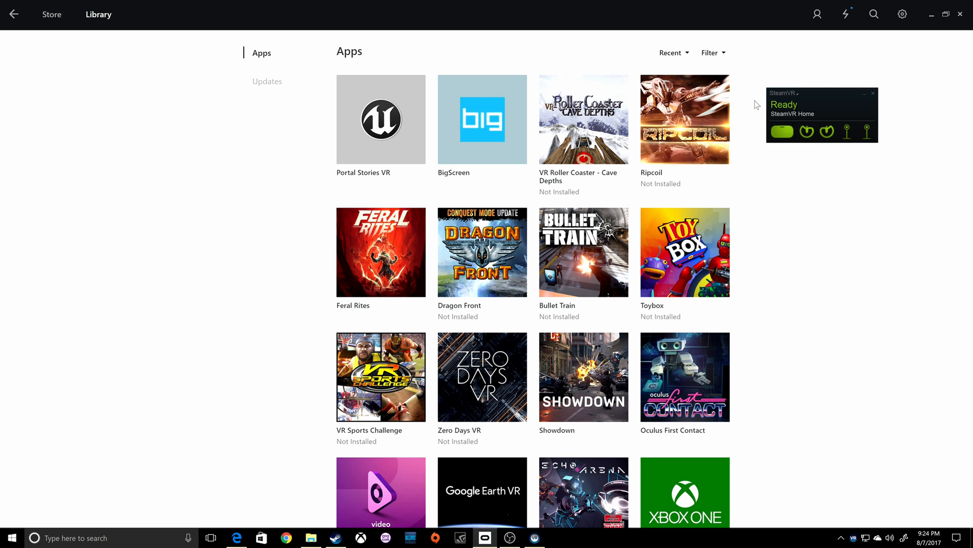
mouse_move(407, 184)
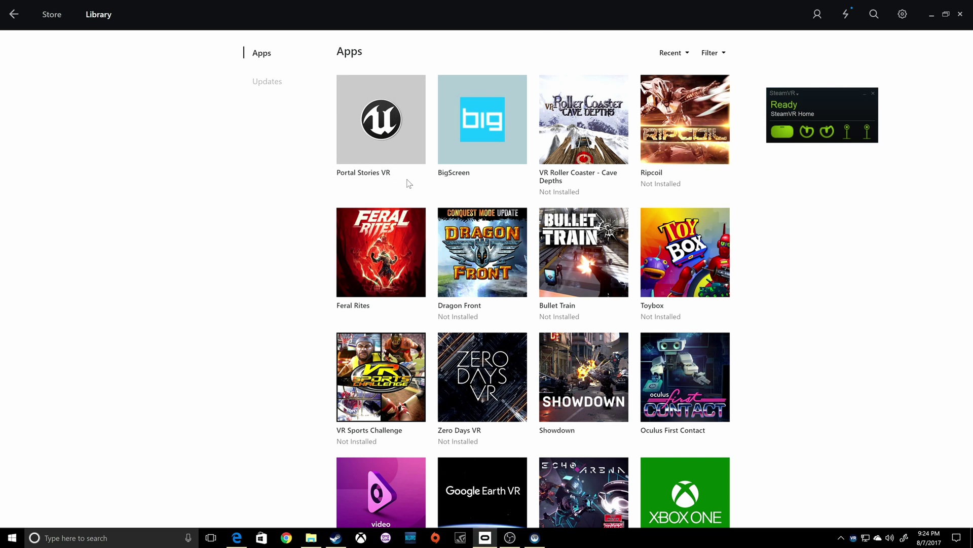
mouse_move(379, 184)
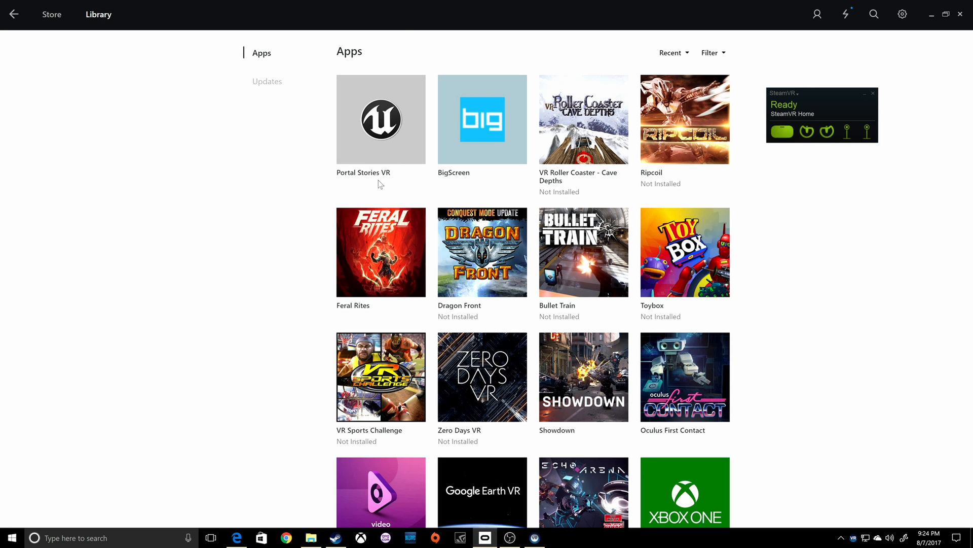
mouse_move(354, 190)
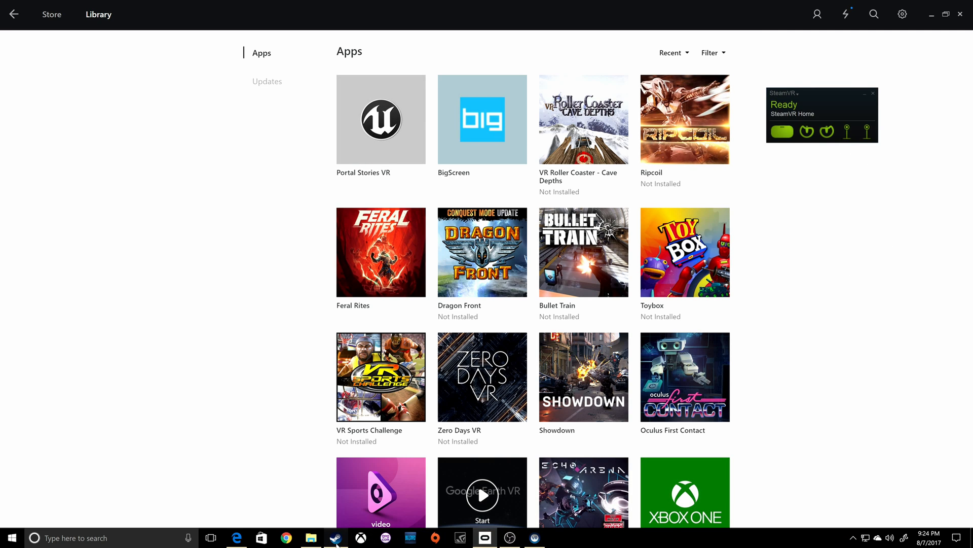
mouse_move(512, 537)
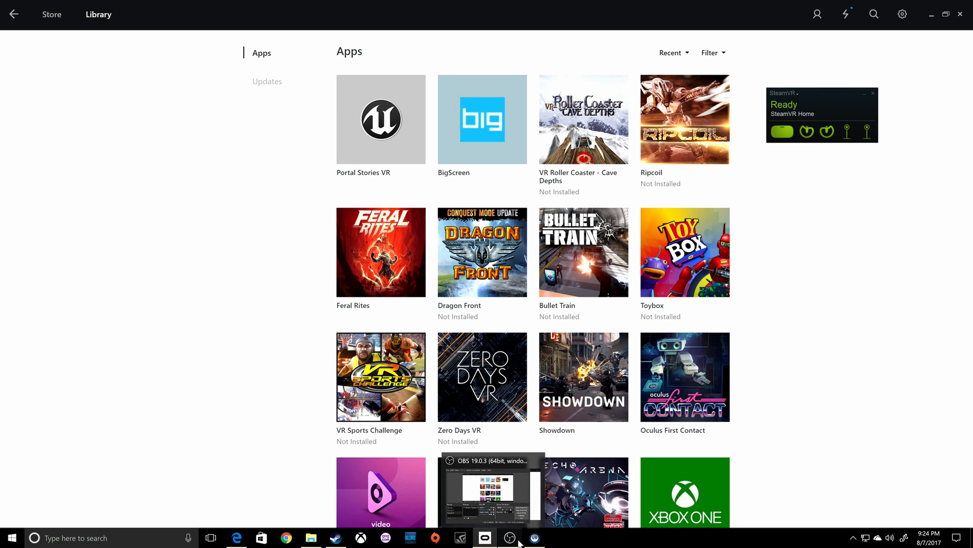
mouse_move(331, 537)
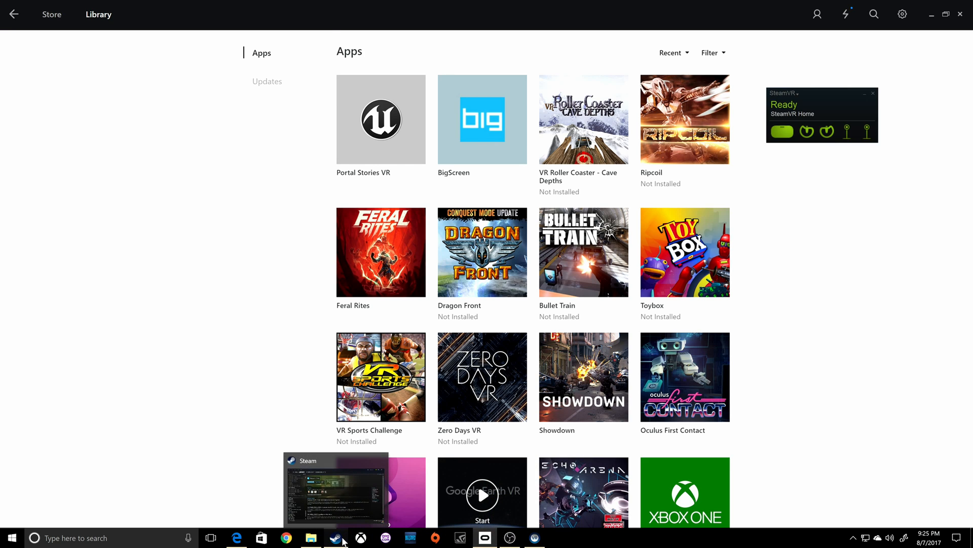